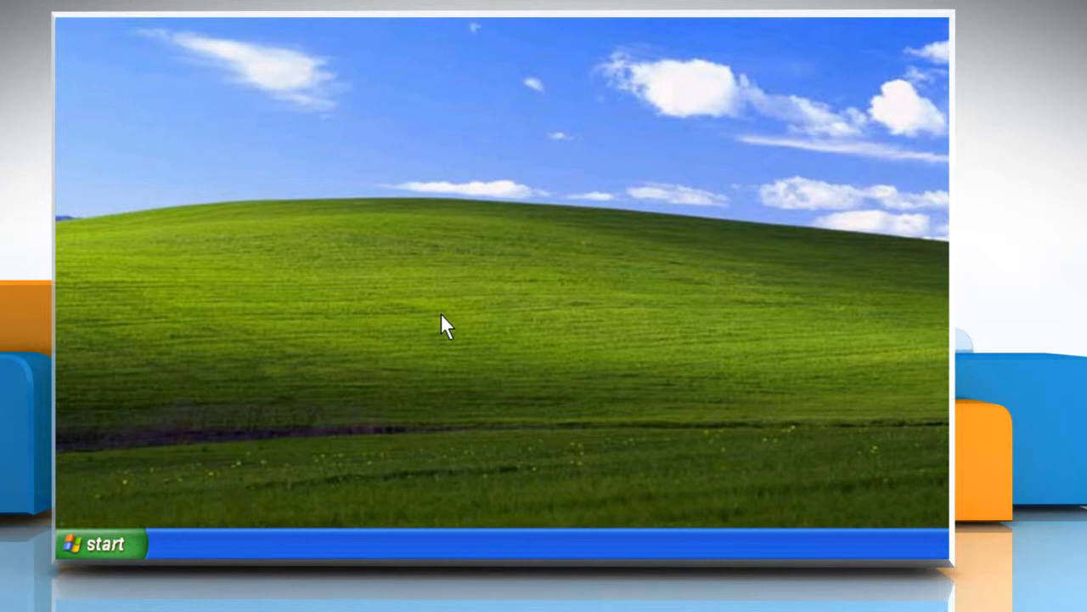
mouse_move(443, 323)
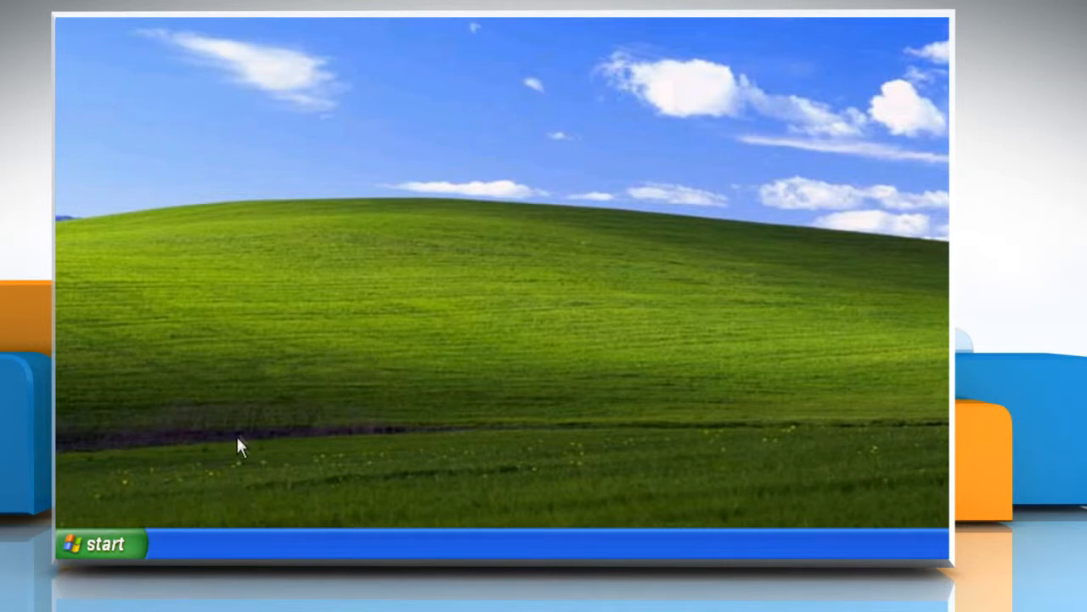
- Open Run from the Start menu and enter 'cmd' as the program
left_click(102, 543)
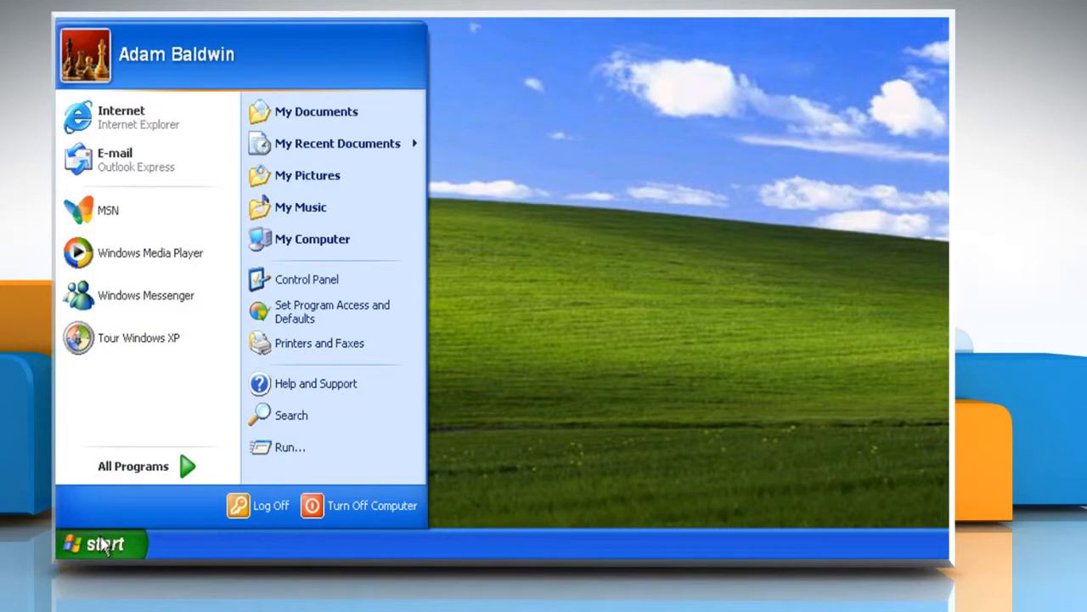
left_click(289, 447)
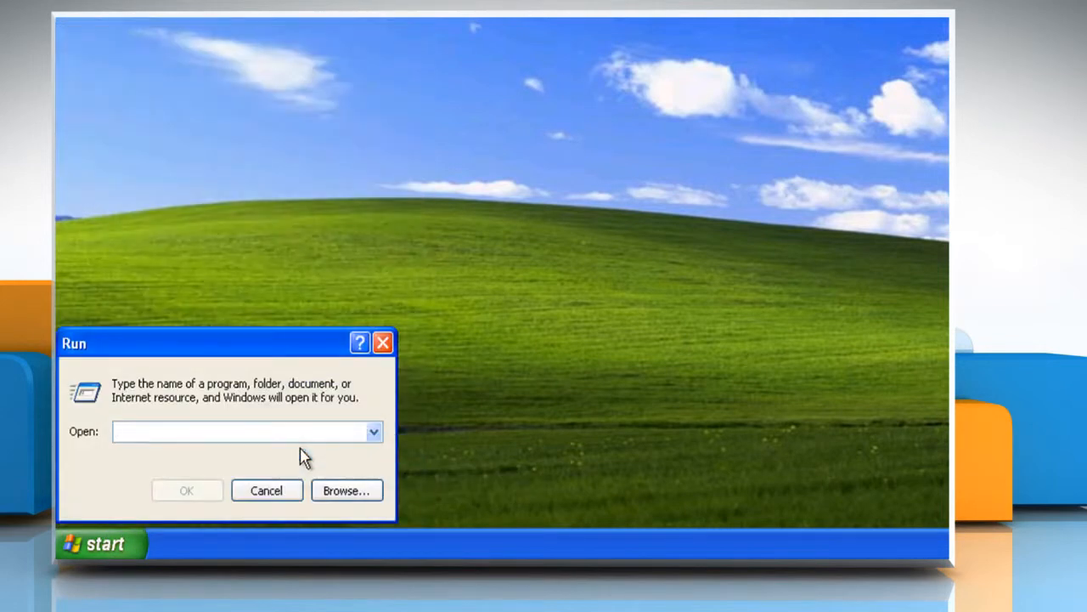
left_click(242, 432)
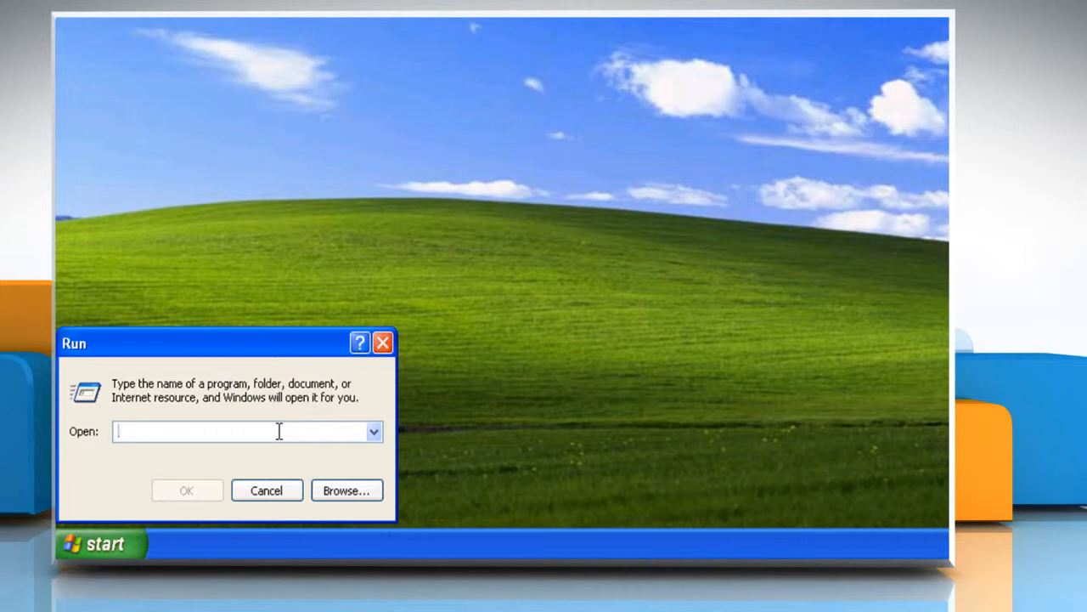
type("cmd")
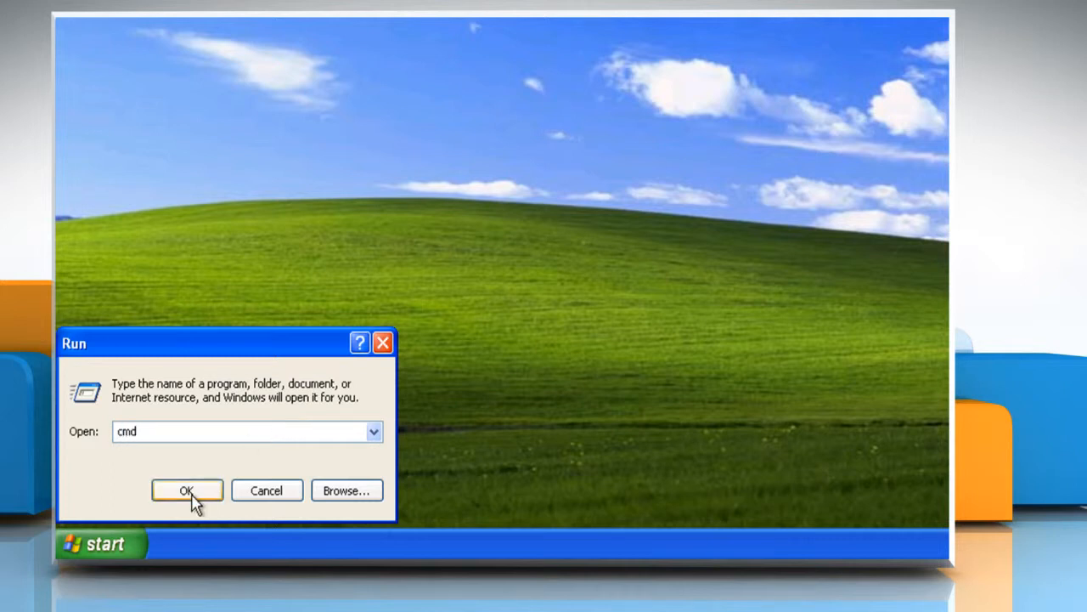
- Launch the command window and run 'sfc /scannow'
left_click(187, 489)
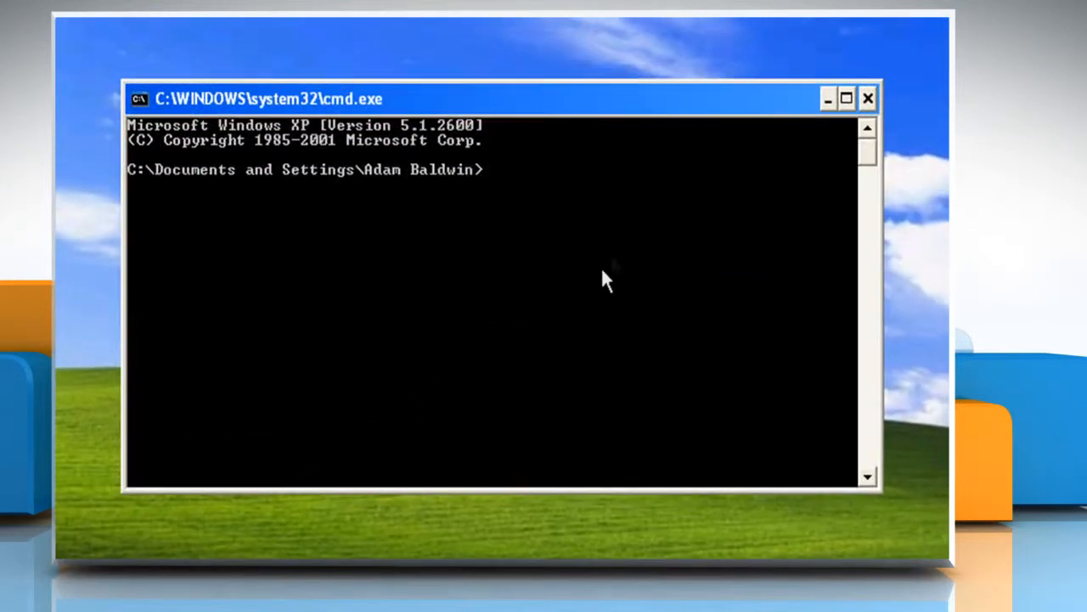
type("sfc /sca")
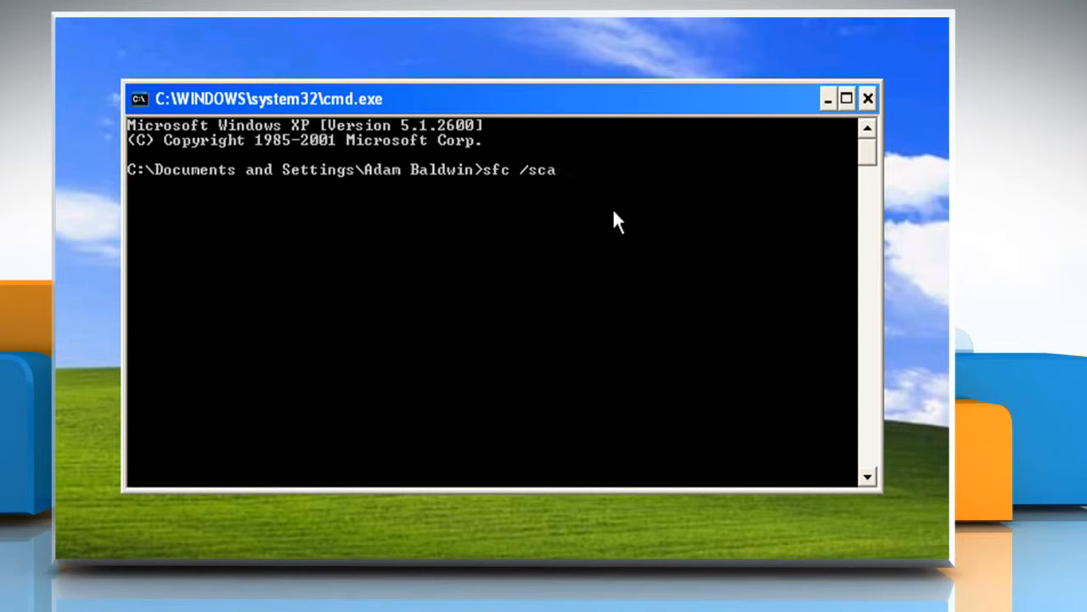
type("nnow")
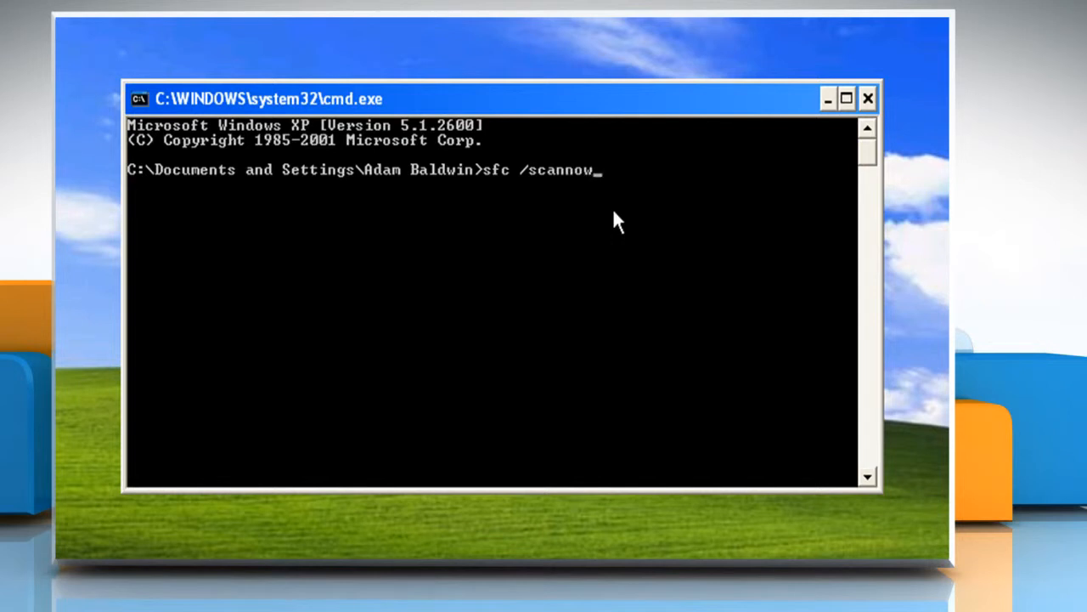
key("Enter")
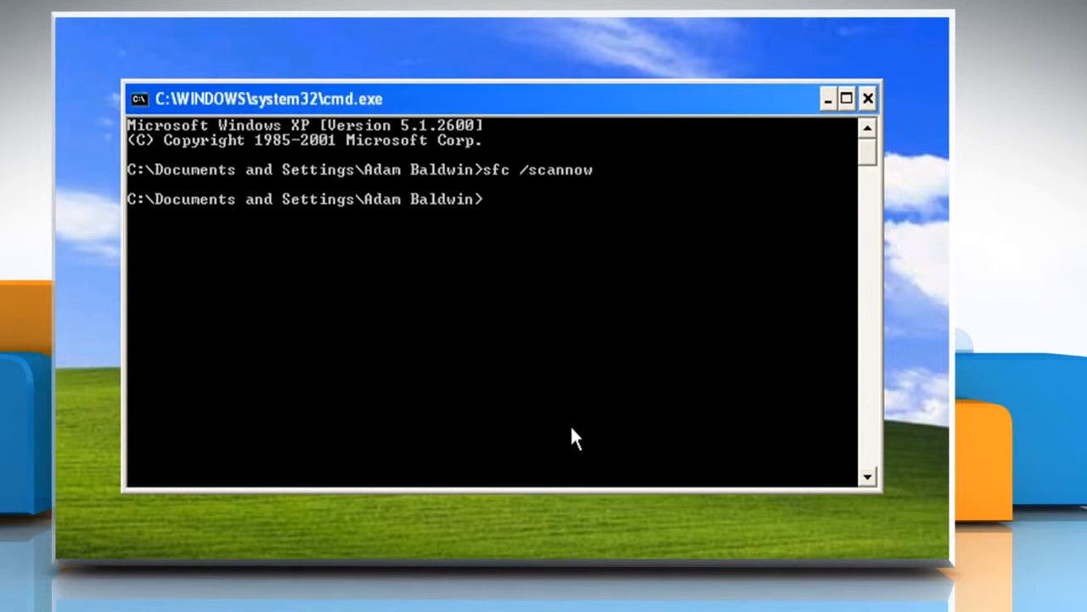
mouse_move(822, 173)
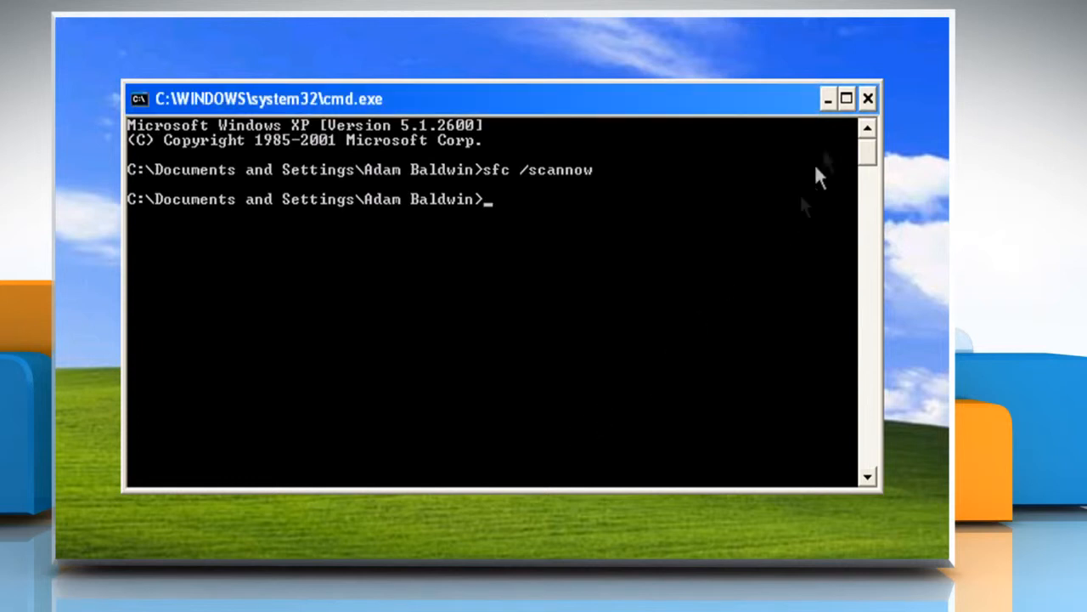
- Close the Command Prompt window and reopen the Start menu
left_click(868, 98)
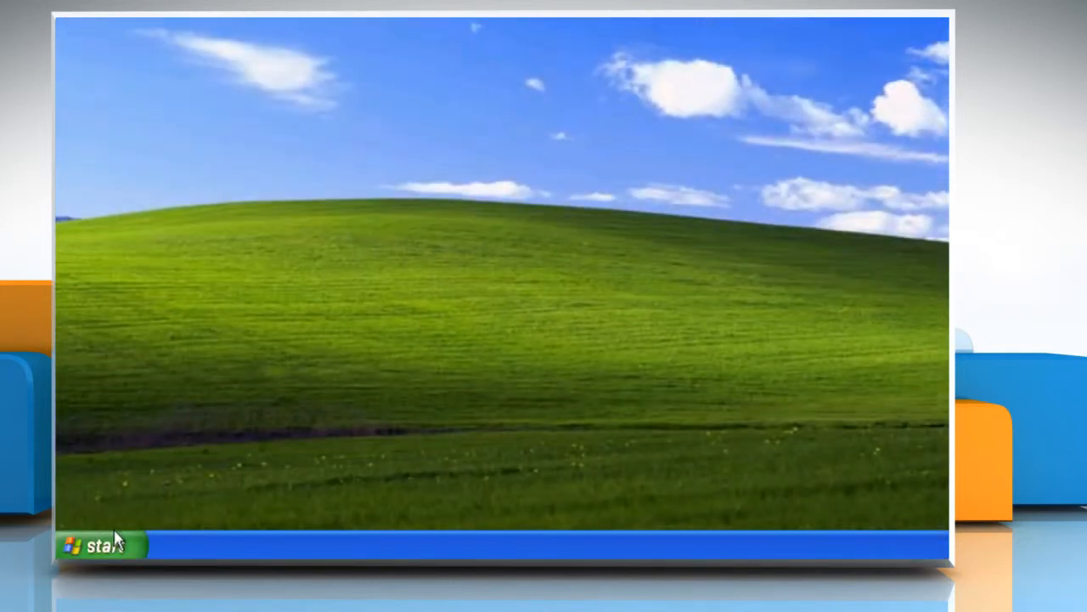
left_click(96, 545)
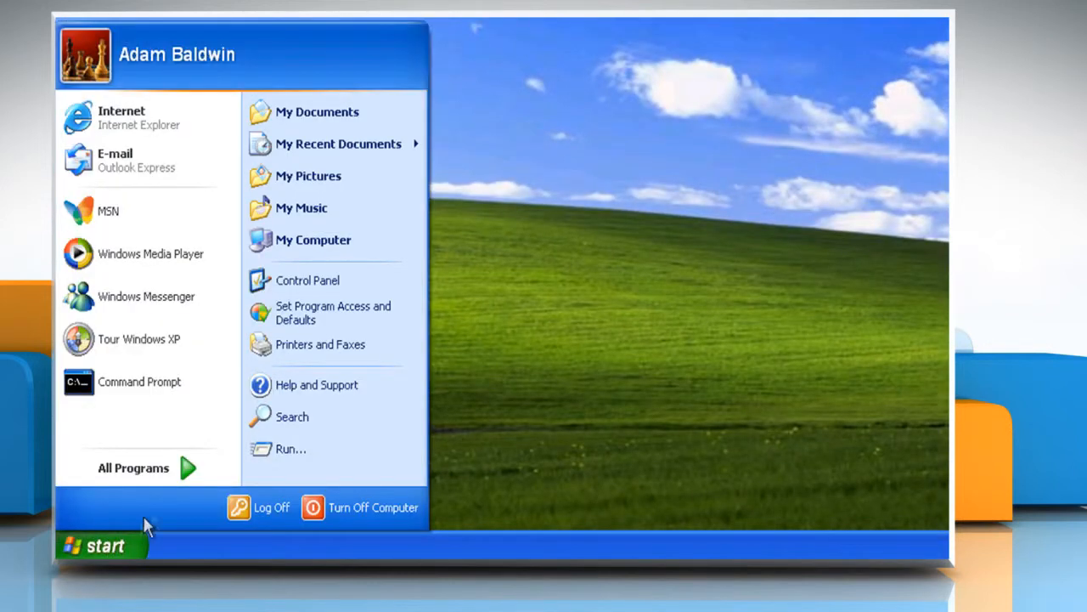